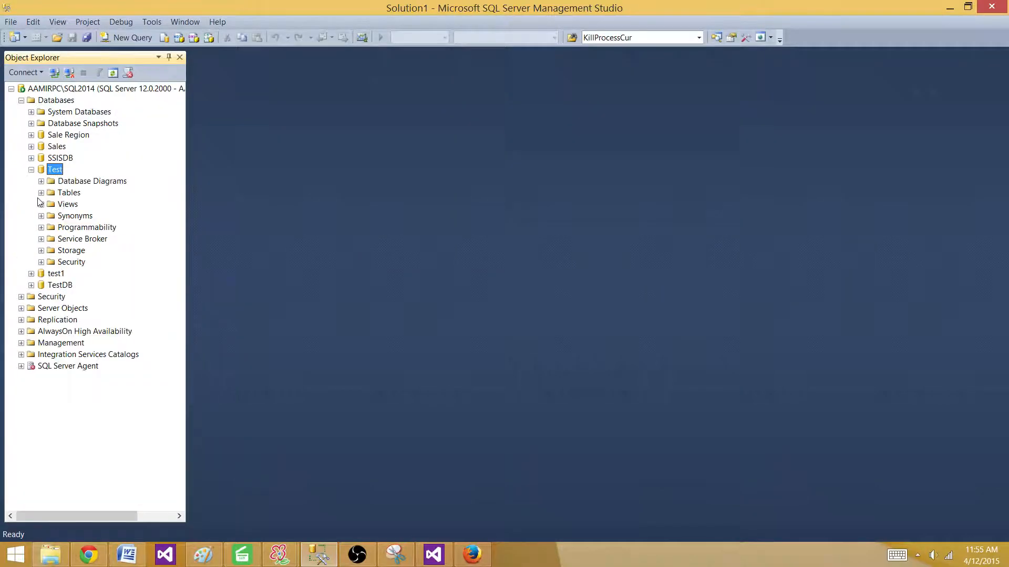
# Step: Expand Test > Tables > dbo.Customer > Columns and point out the CustomerNAME column
pyautogui.click(41, 192)
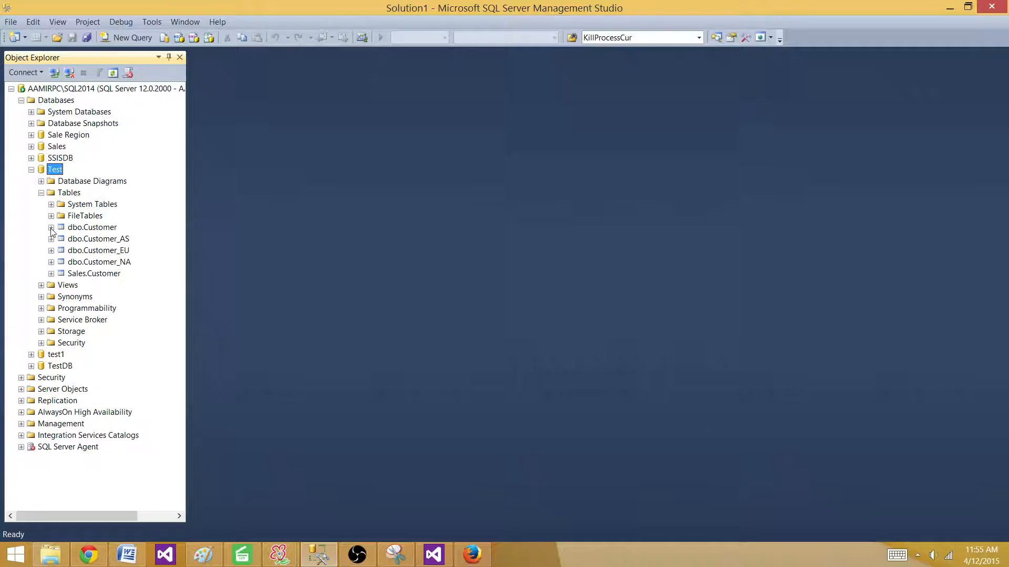
pyautogui.click(51, 227)
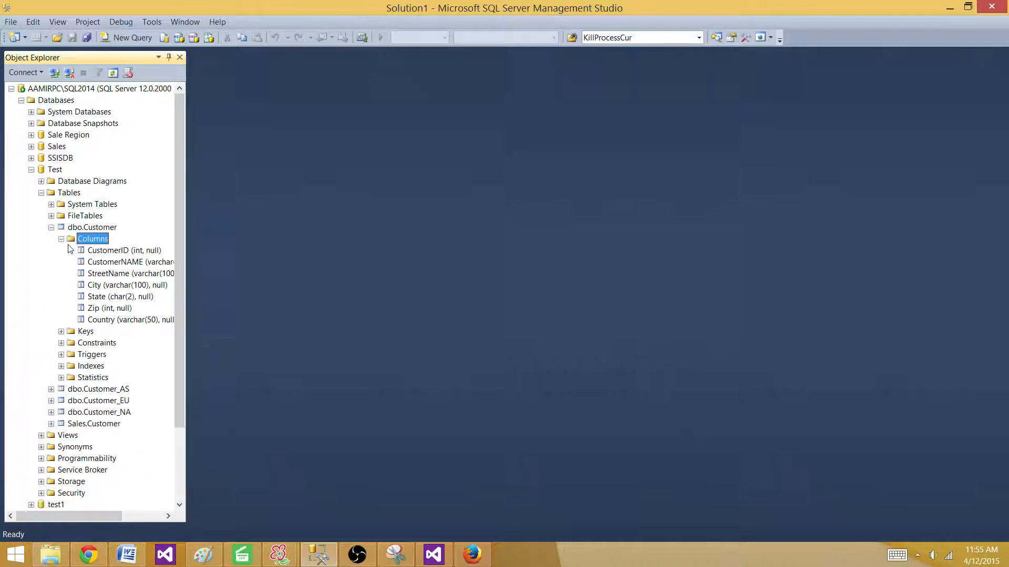
pyautogui.moveTo(114, 261)
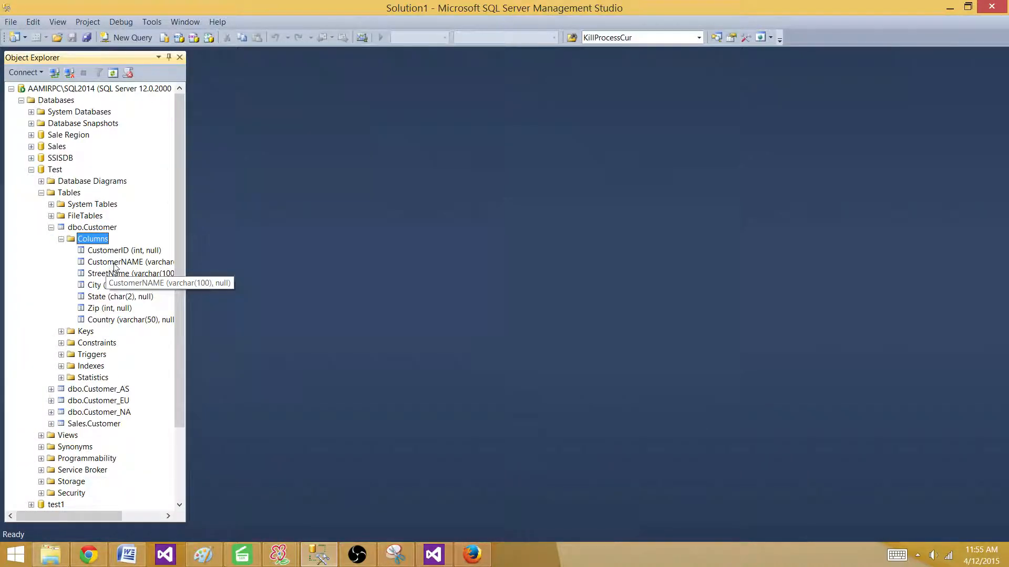
pyautogui.click(130, 261)
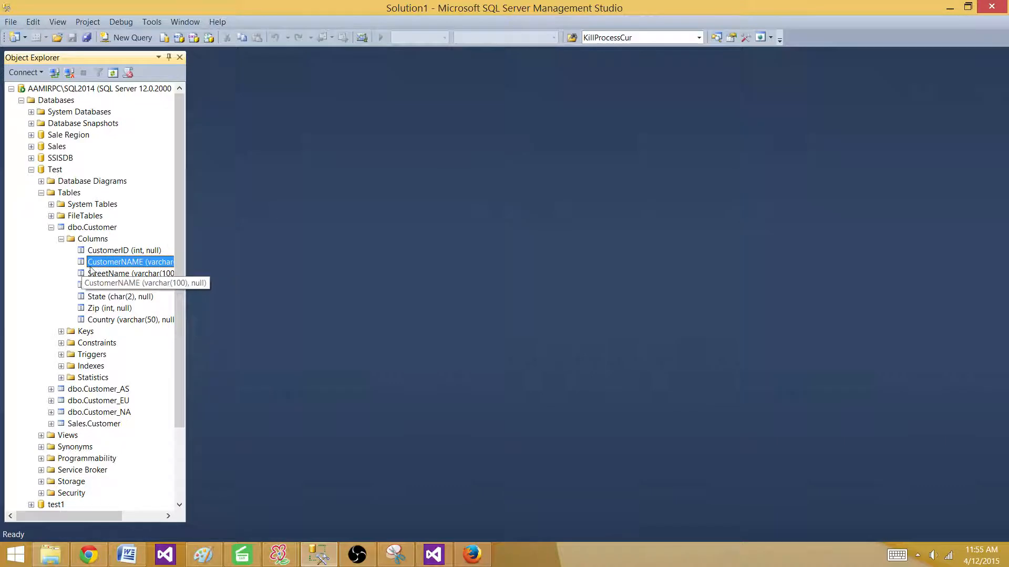
pyautogui.moveTo(110, 267)
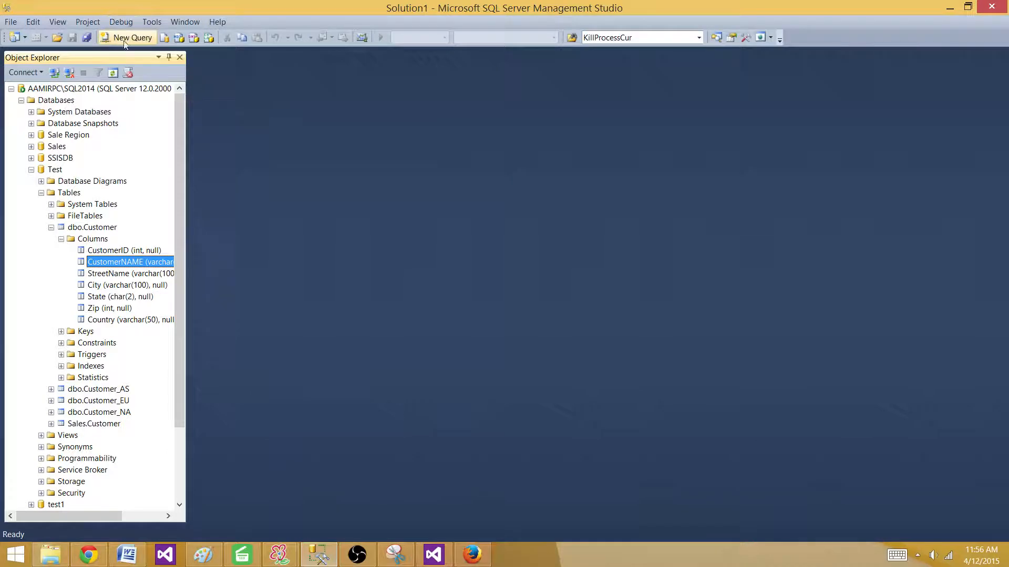
# Step: Run SELECT * FROM INFORMATION_SCHEMA.COLUMNS in a new query window, returning 31 rows
pyautogui.click(126, 38)
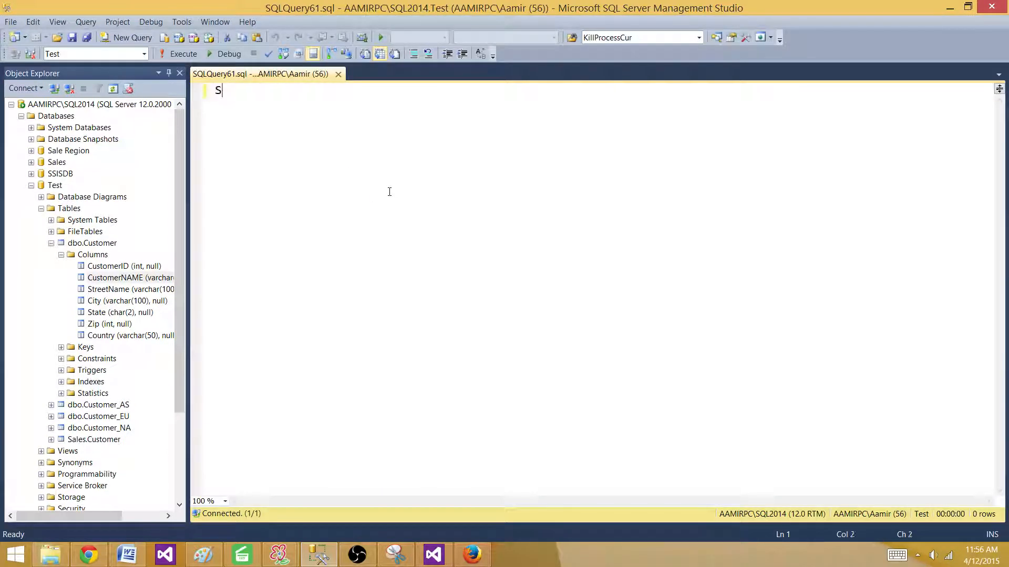
pyautogui.write('elect * fro')
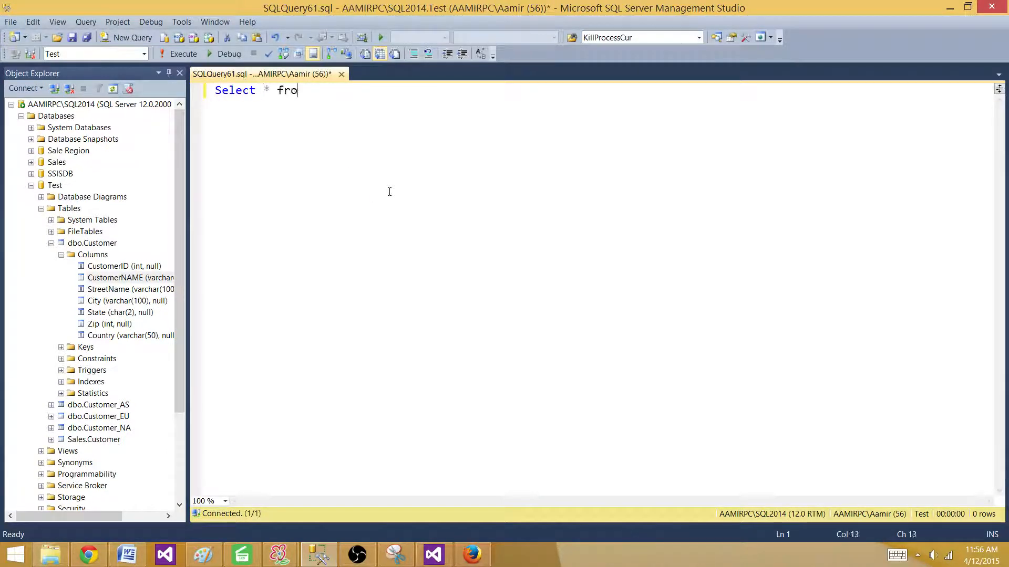
pyautogui.write('m inf')
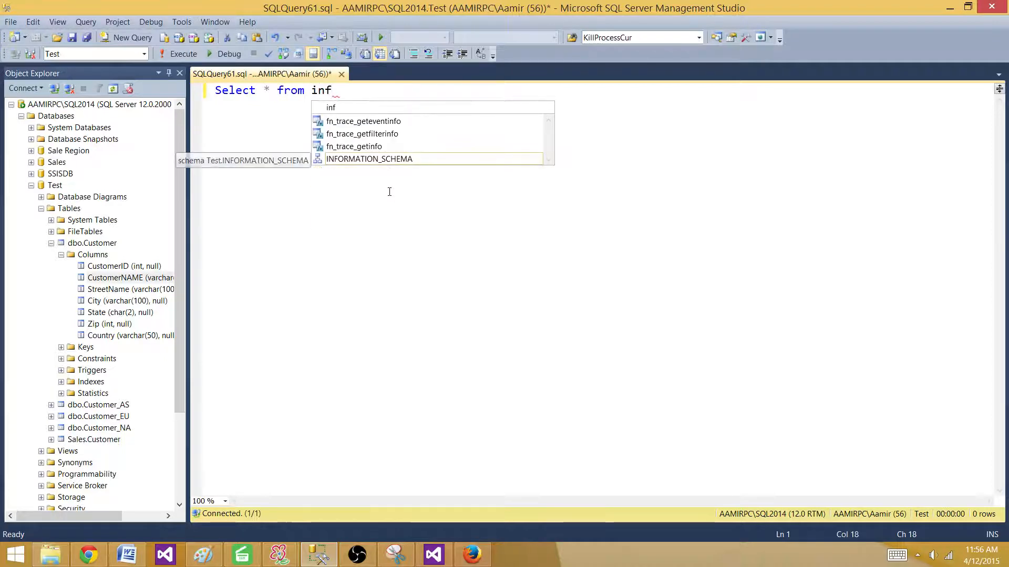
pyautogui.write('INFORMATION_SCHEMA.co')
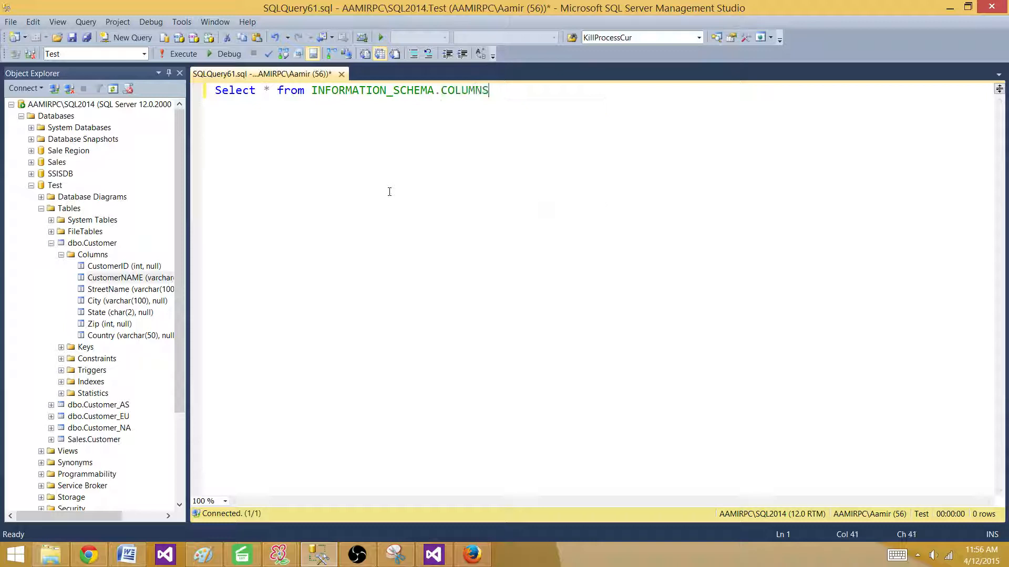
pyautogui.click(183, 53)
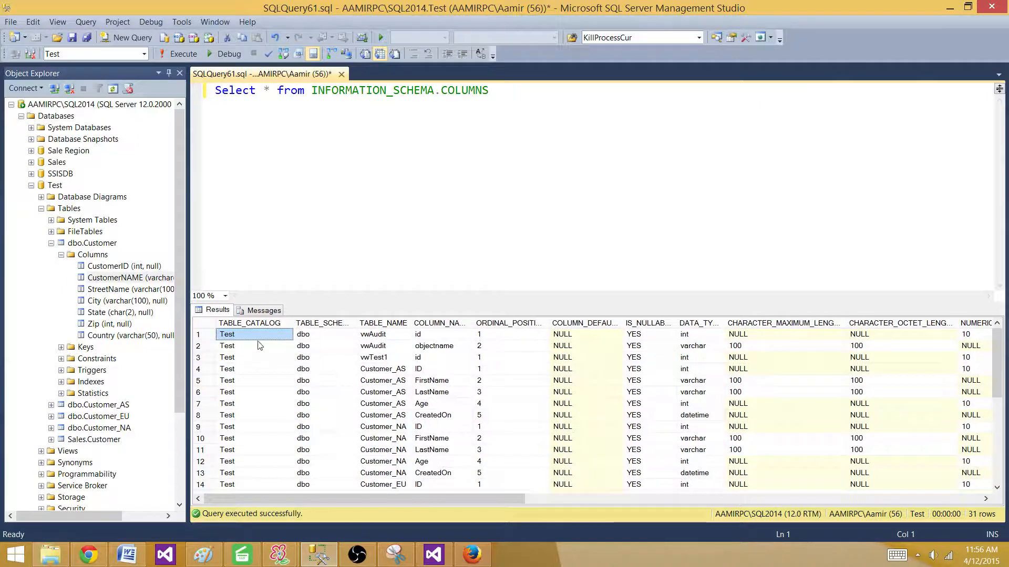
pyautogui.scroll(-3)
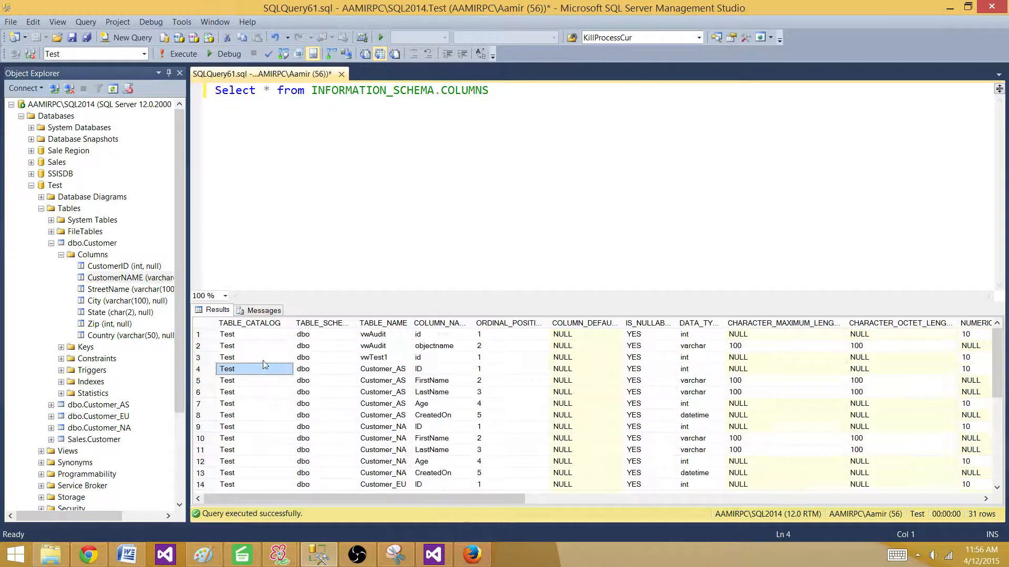
pyautogui.click(324, 334)
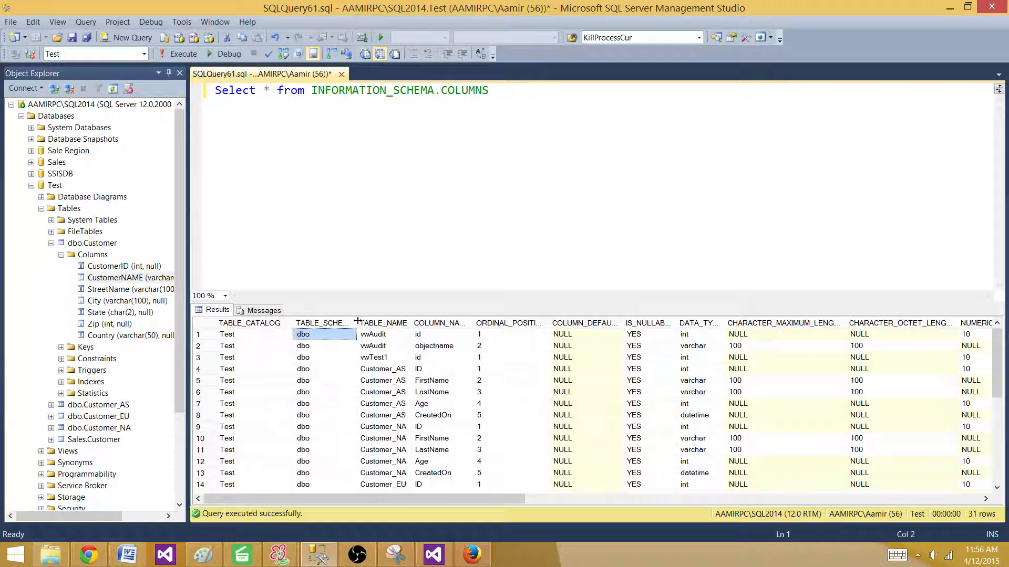
pyautogui.scroll(-3)
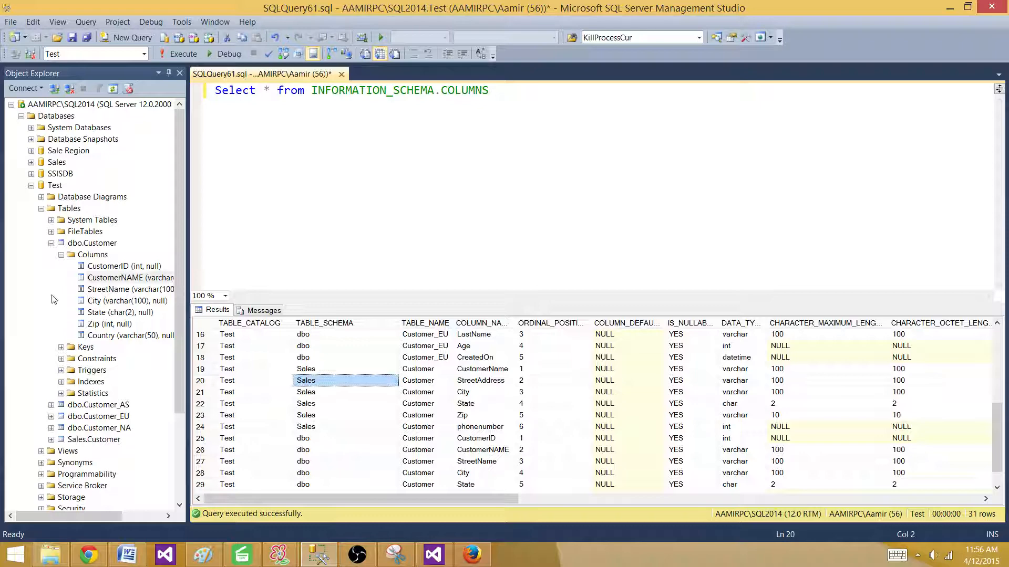
pyautogui.click(51, 243)
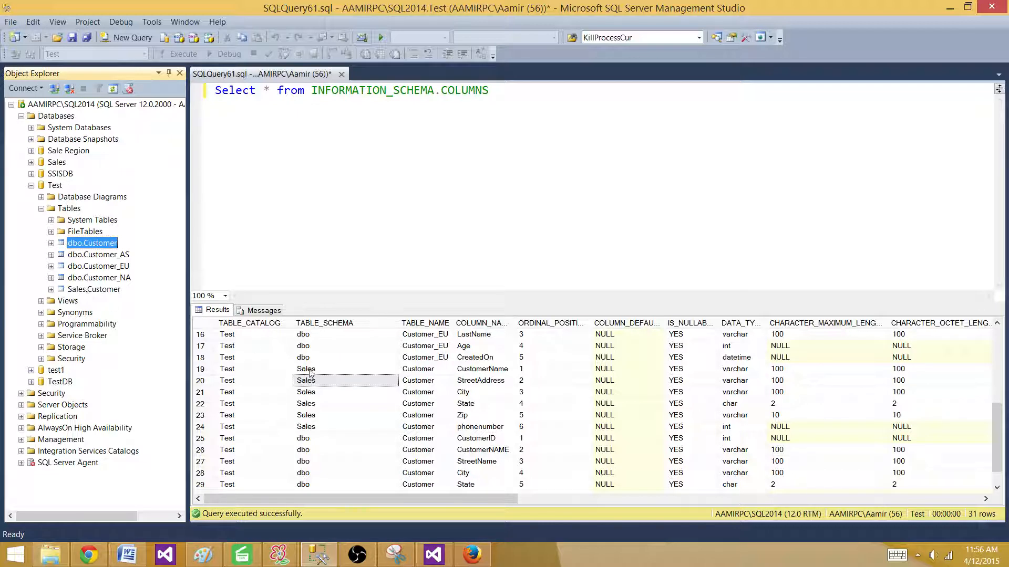
pyautogui.click(306, 392)
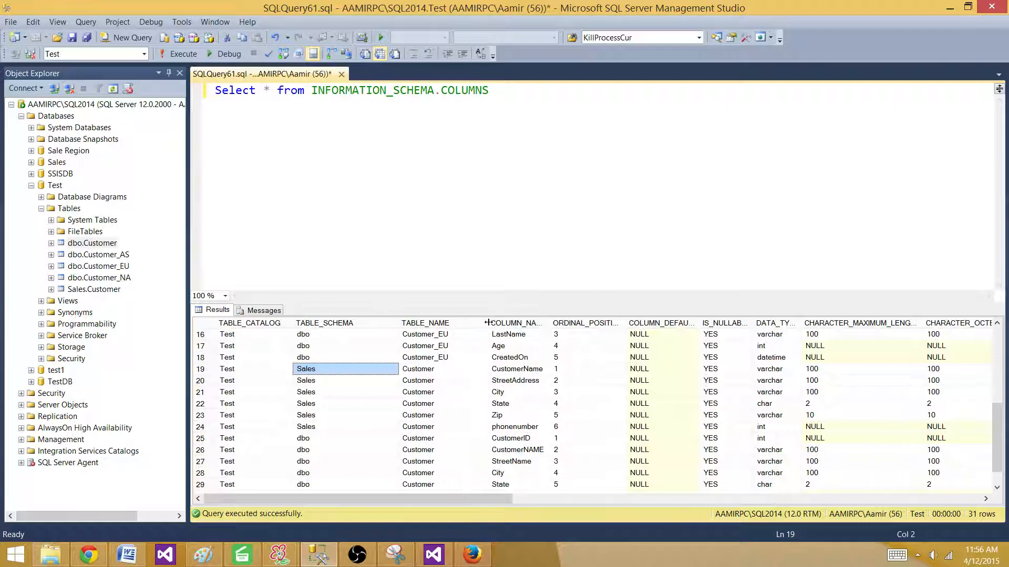
pyautogui.click(425, 346)
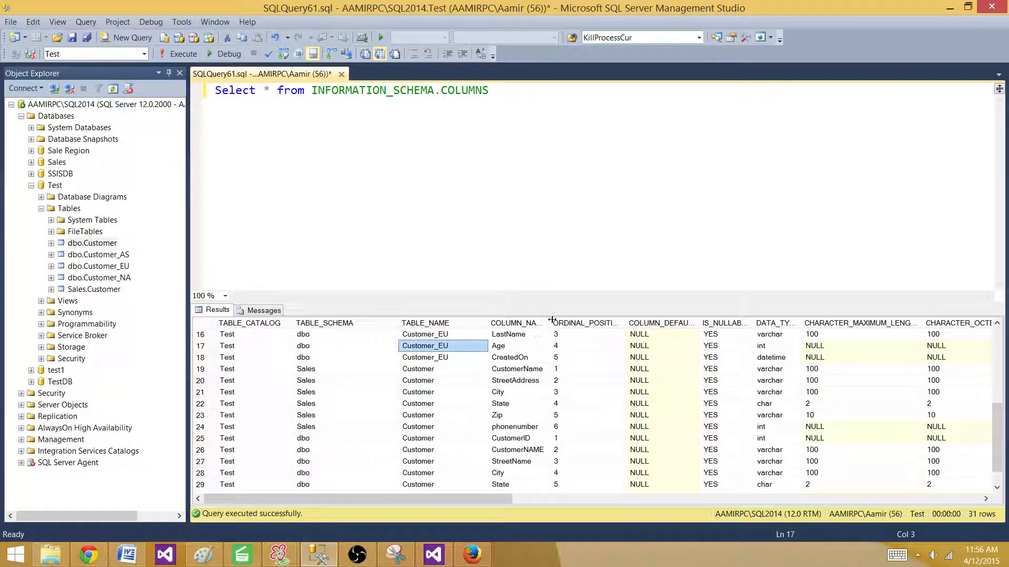
pyautogui.click(517, 369)
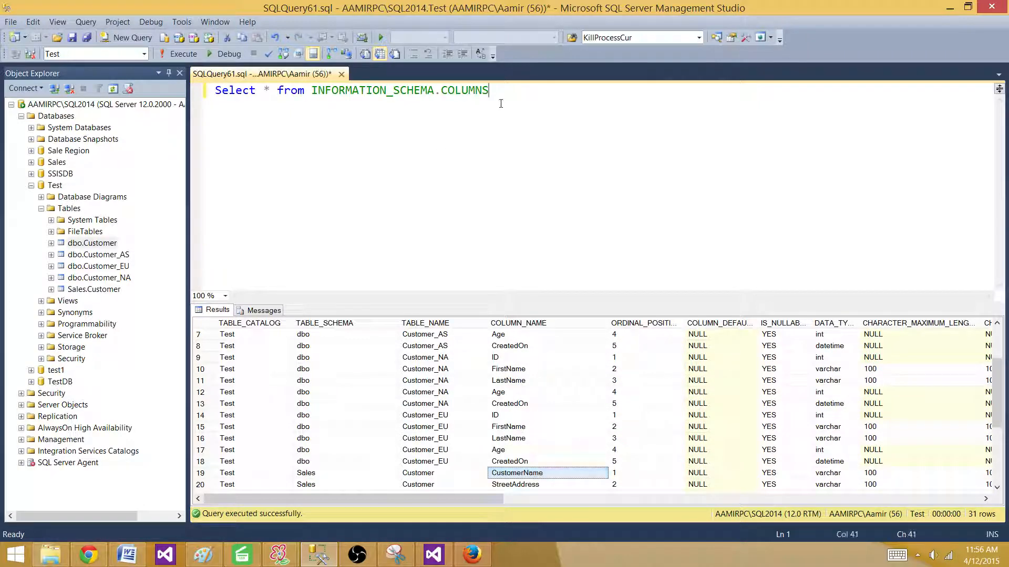
pyautogui.press('Return')
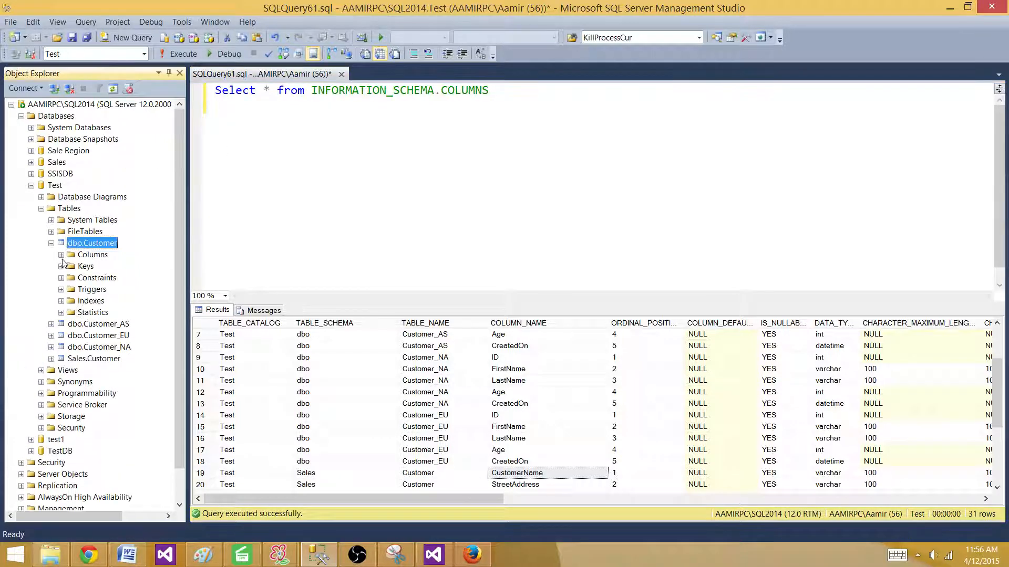
# Step: Add WHERE COLUMN_NAME='CustomerName' to the INFORMATION_SCHEMA.COLUMNS query and run it
pyautogui.click(61, 254)
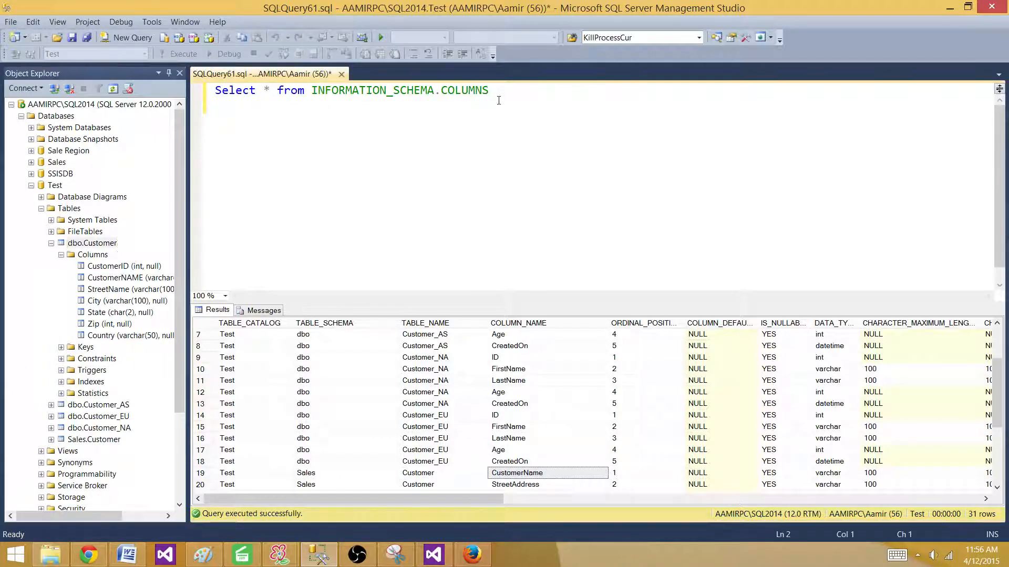
pyautogui.write('WHERE')
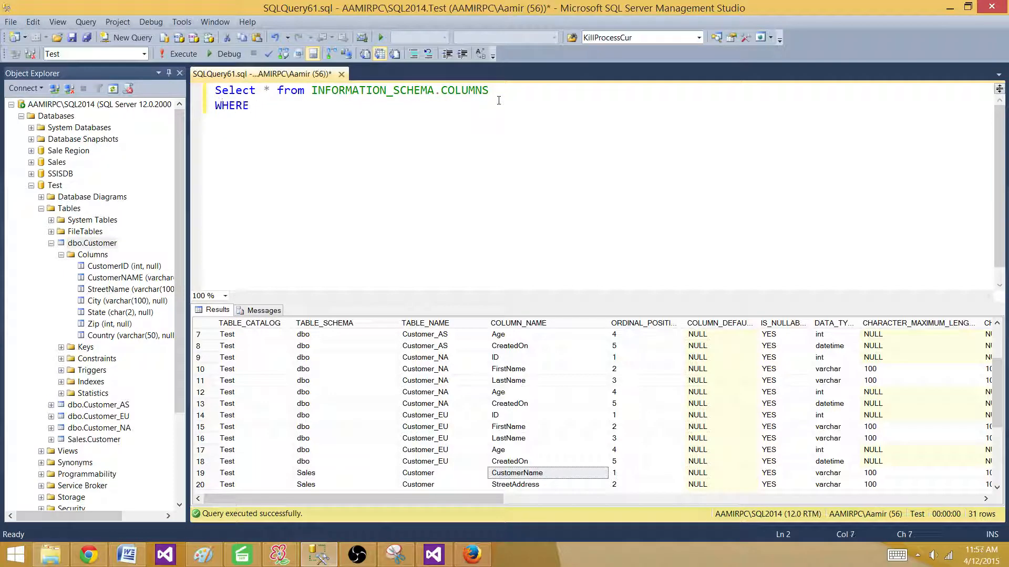
pyautogui.write('C')
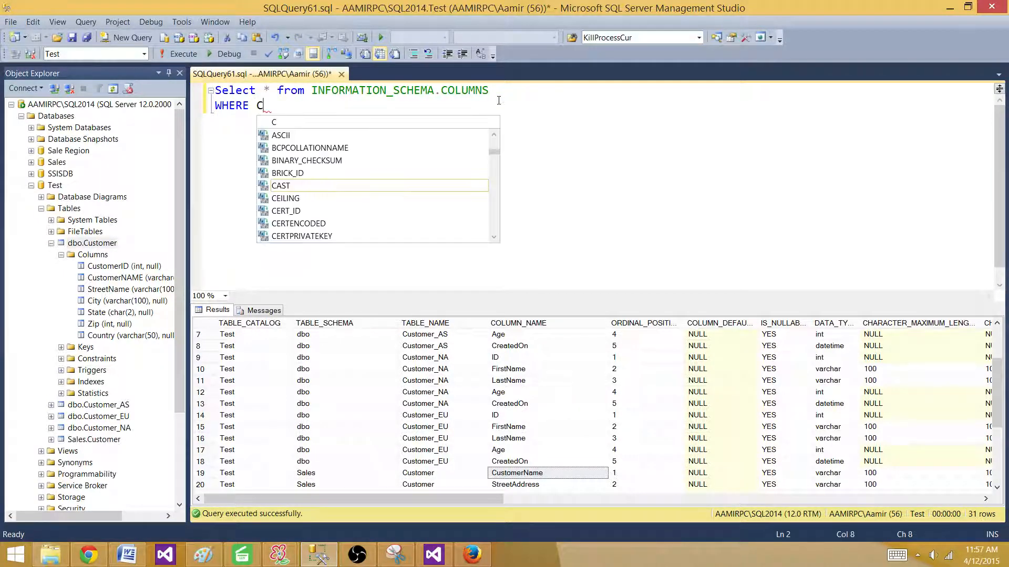
pyautogui.write('olumn_Na')
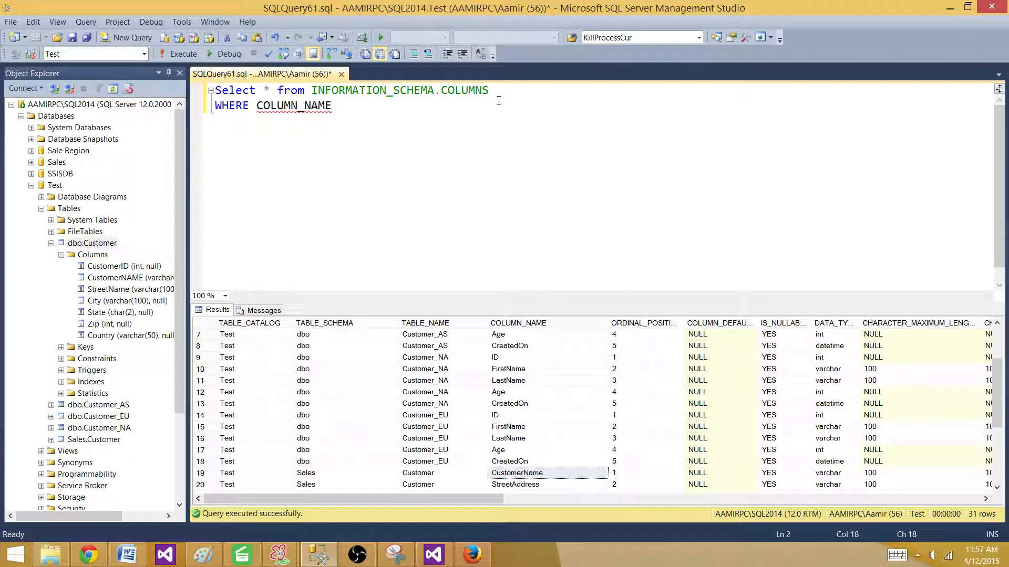
pyautogui.write("='Cus")
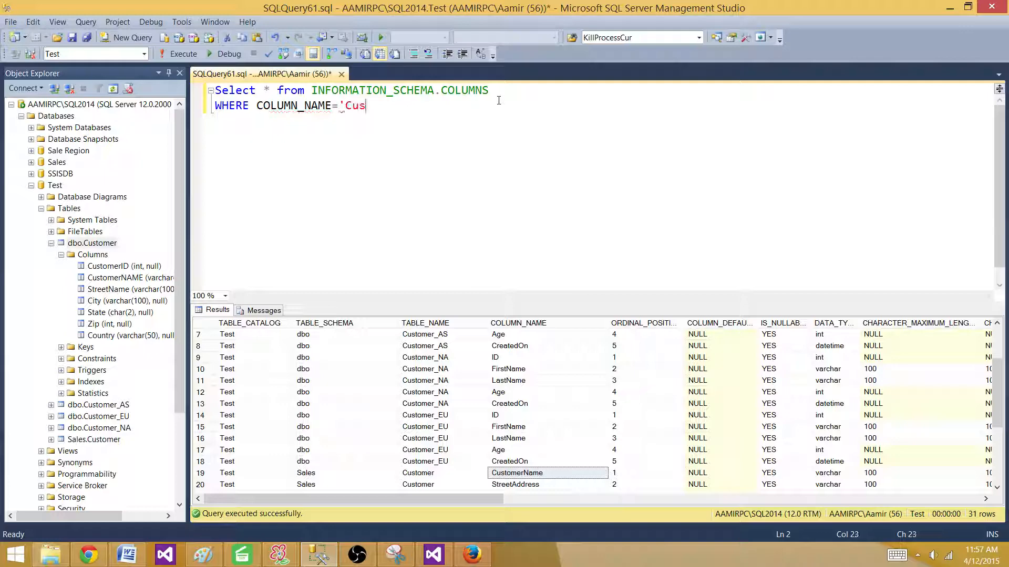
pyautogui.write("tomerName'")
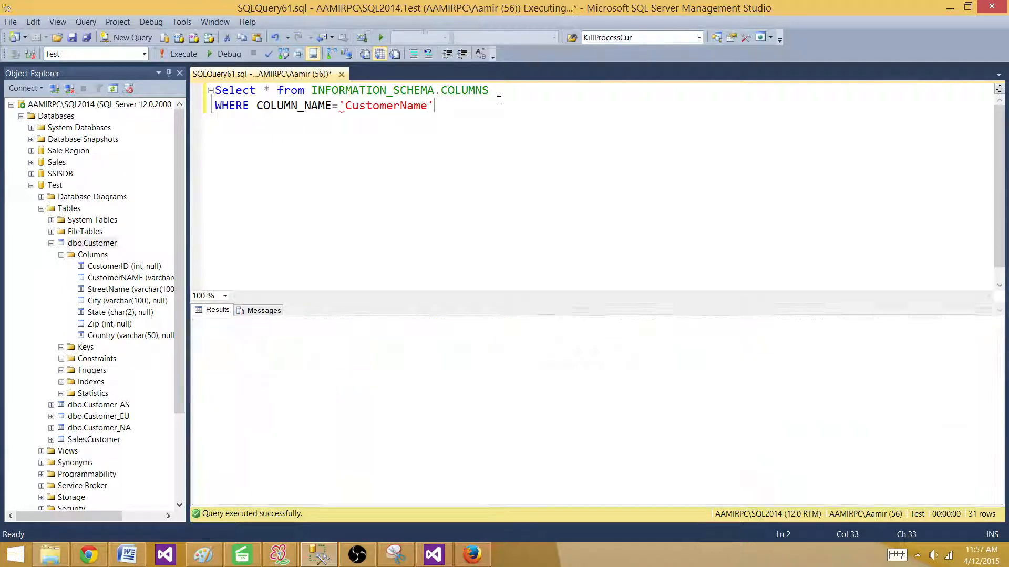
# Step: Point out the Test catalog, Sales schema and Customer table name in the first result row
pyautogui.click(183, 53)
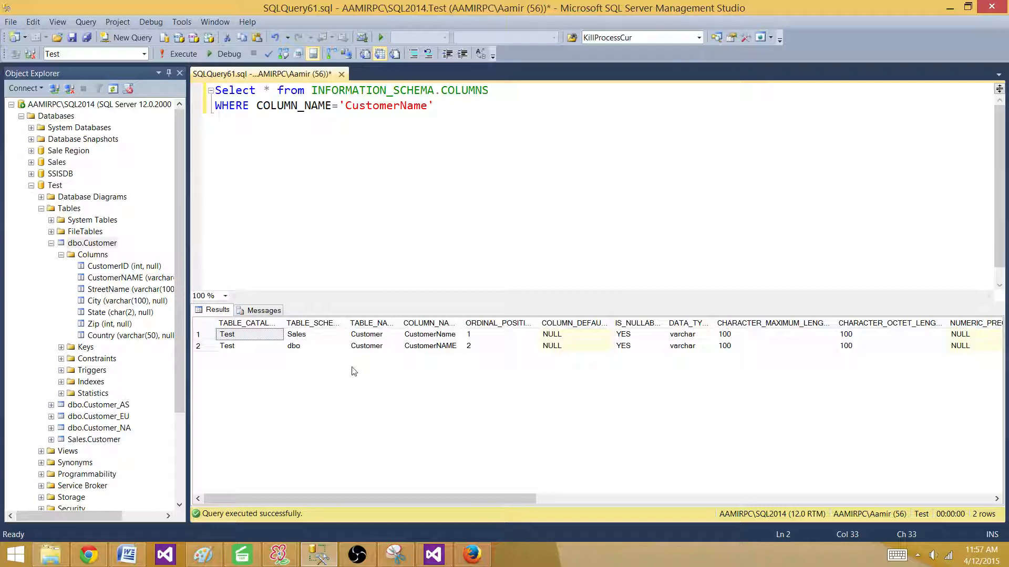
pyautogui.moveTo(286, 357)
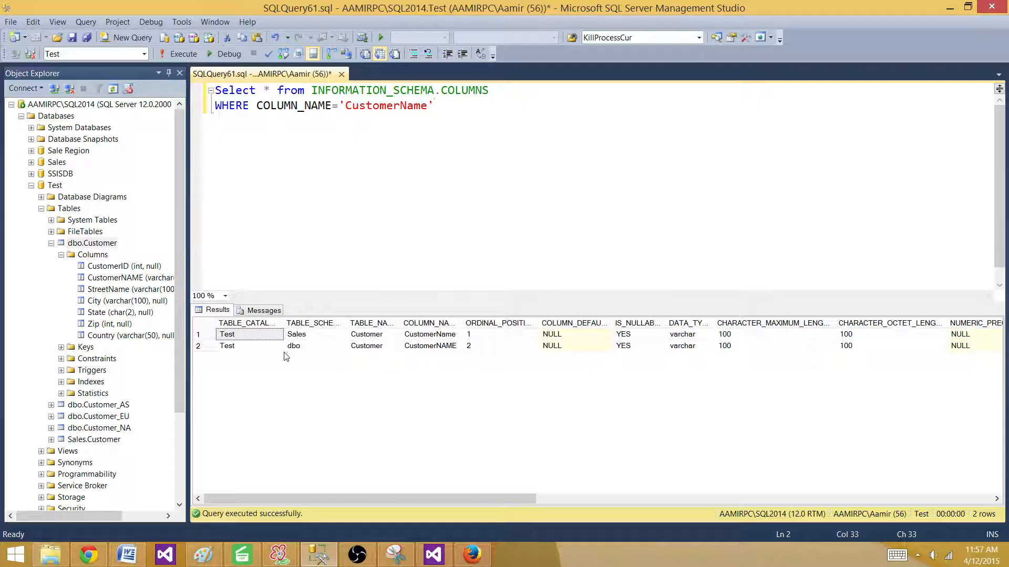
pyautogui.click(297, 334)
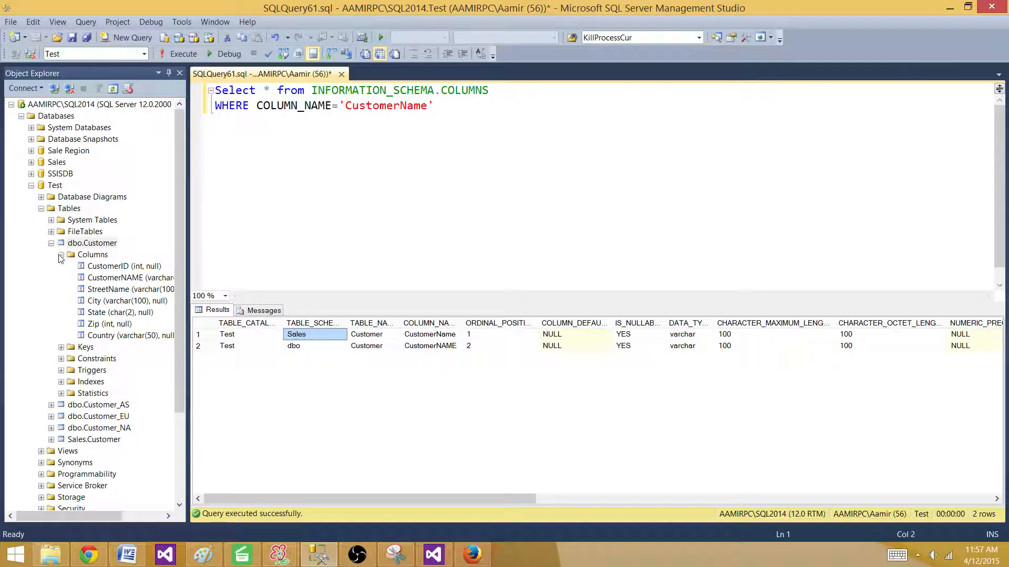
pyautogui.click(60, 257)
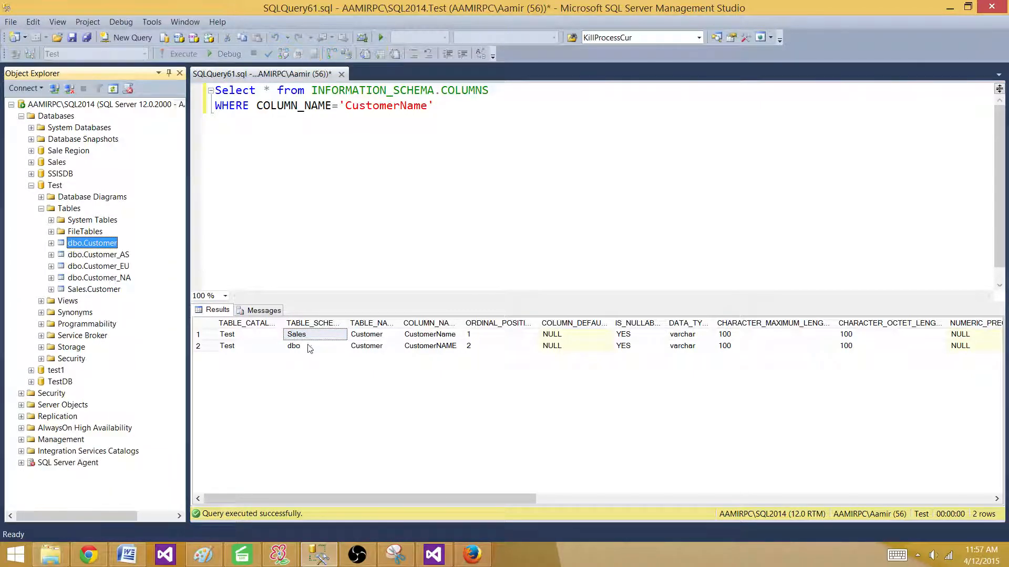
pyautogui.click(366, 346)
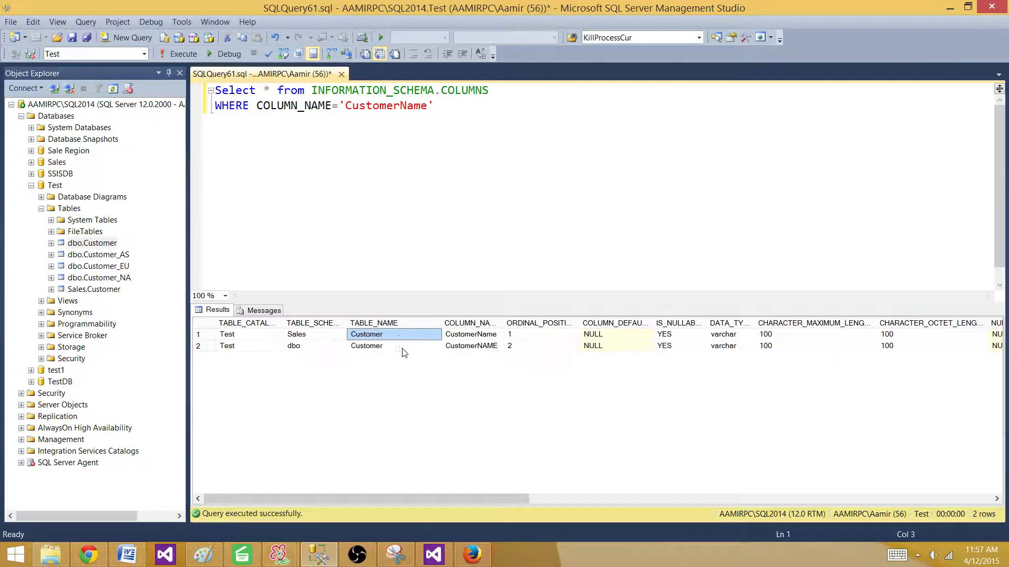
# Step: Expand Sales.Customer and dbo.Customer columns, selecting CustomerName and CustomerNAME respectively
pyautogui.click(93, 289)
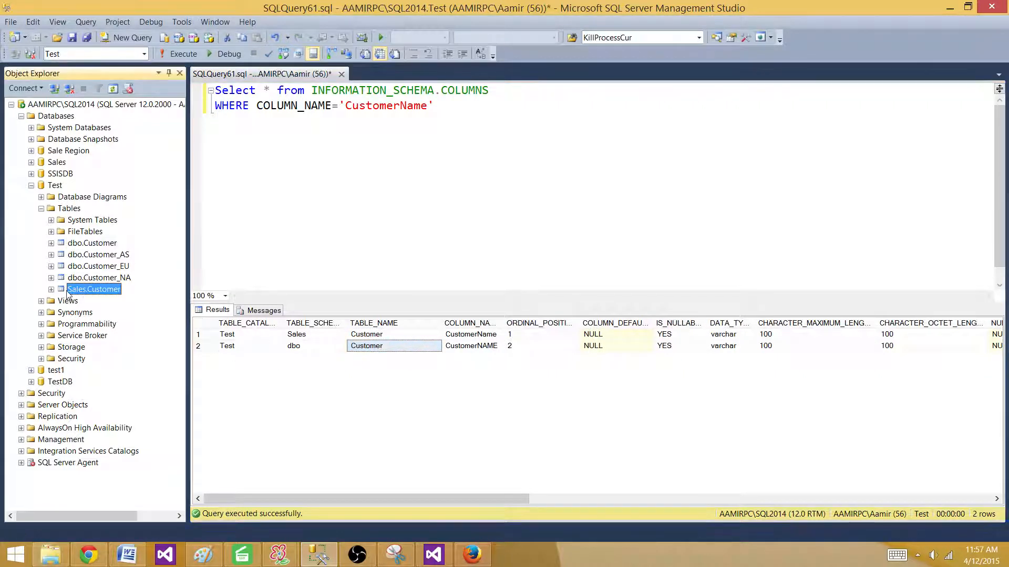
pyautogui.click(51, 289)
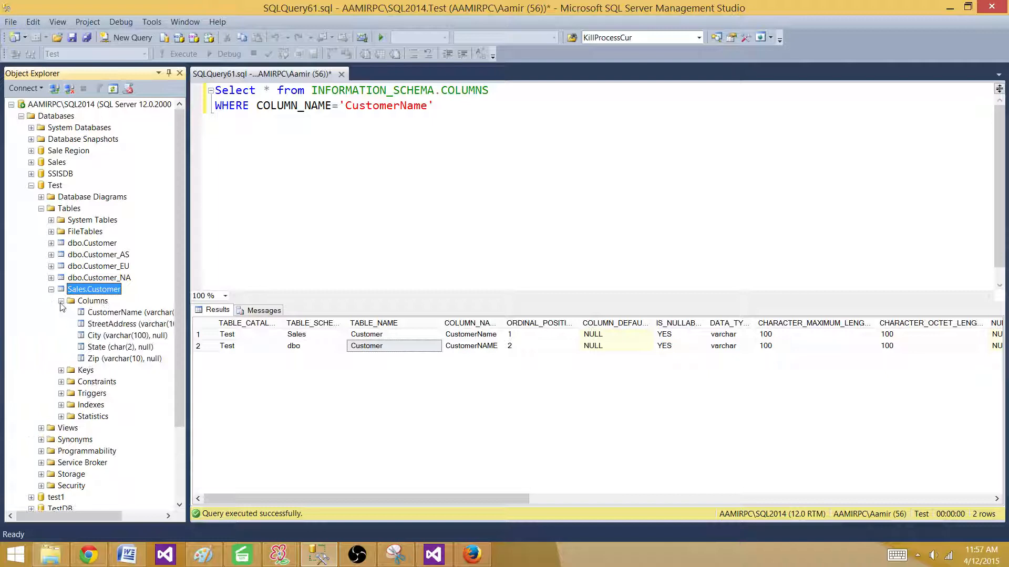
pyautogui.click(130, 312)
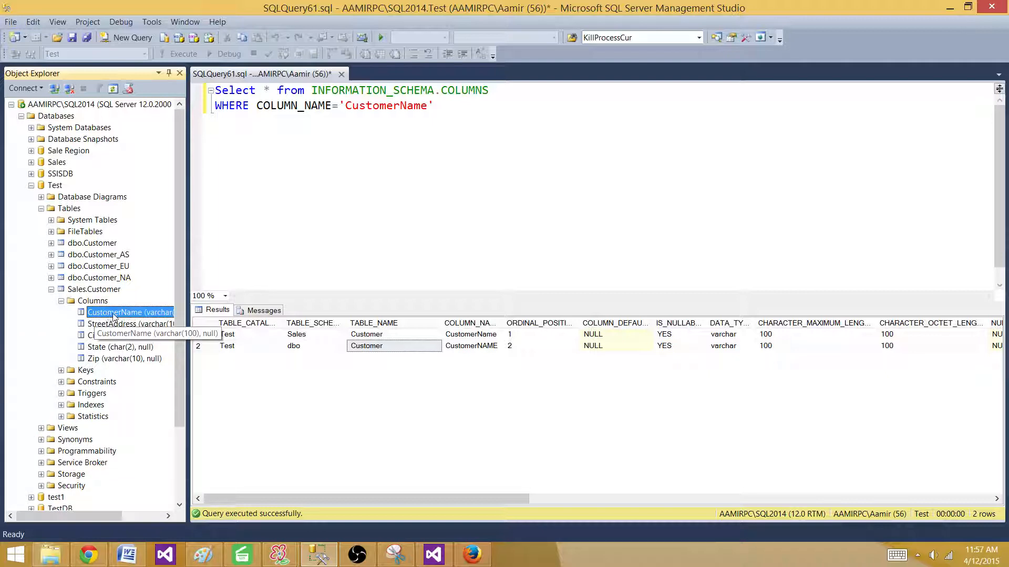
pyautogui.moveTo(97, 294)
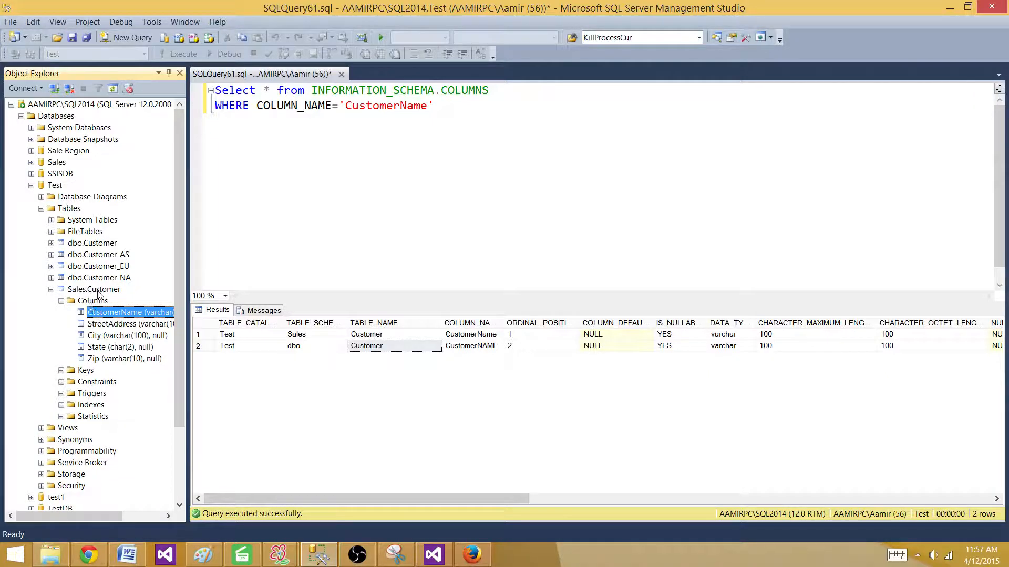
pyautogui.click(50, 242)
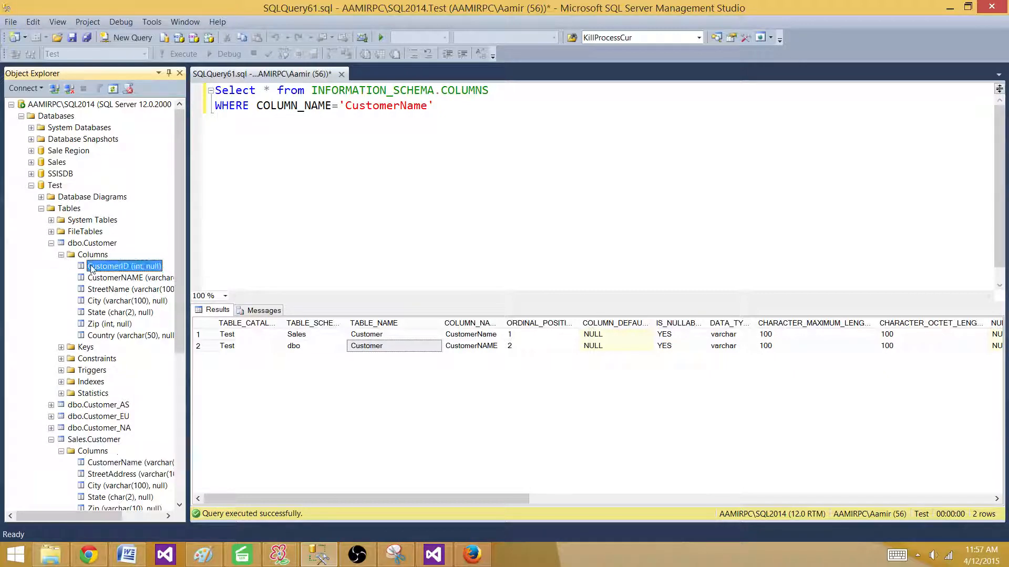
pyautogui.click(116, 277)
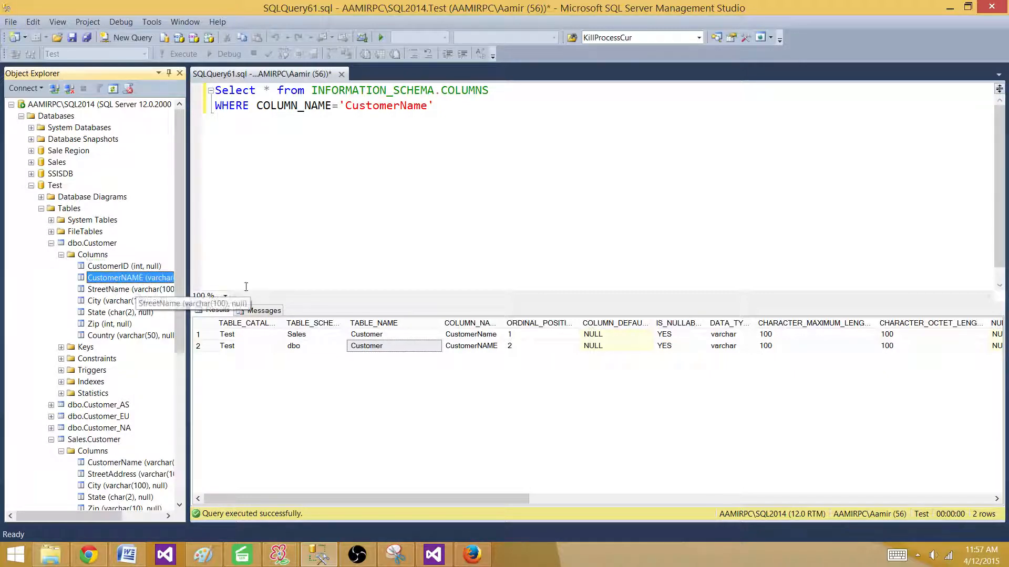
pyautogui.moveTo(128, 277)
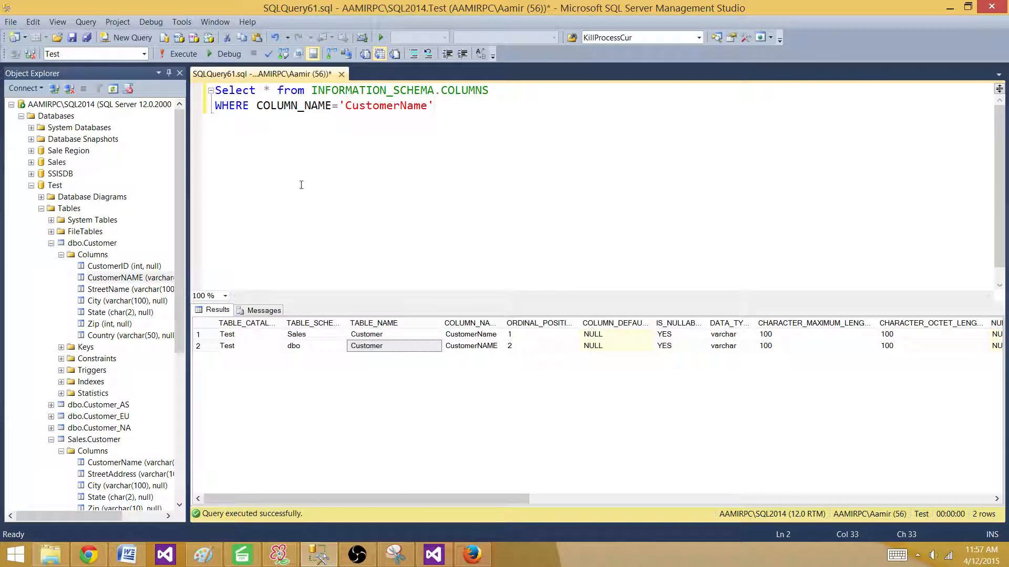
pyautogui.moveTo(381, 126)
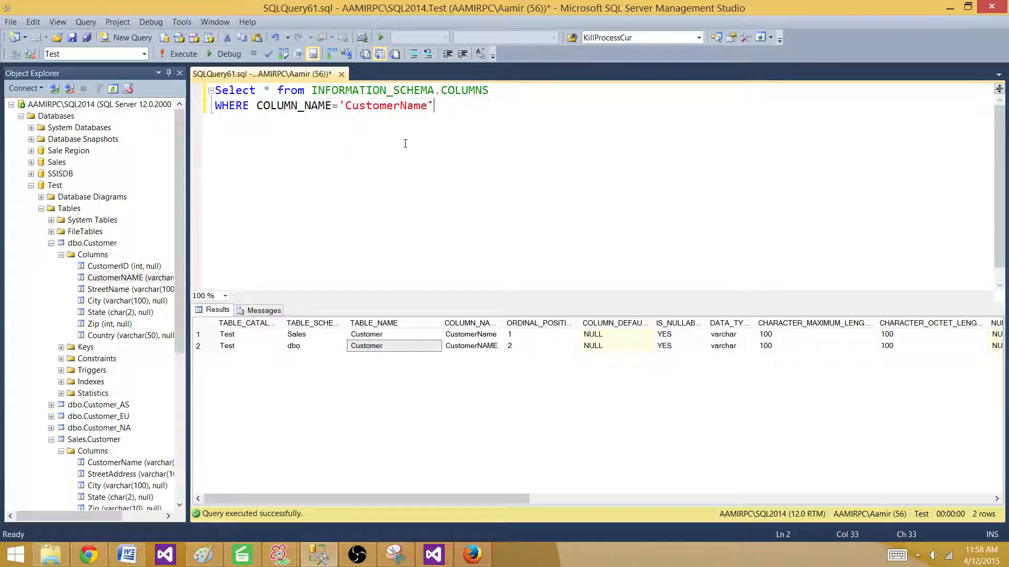
pyautogui.moveTo(603, 456)
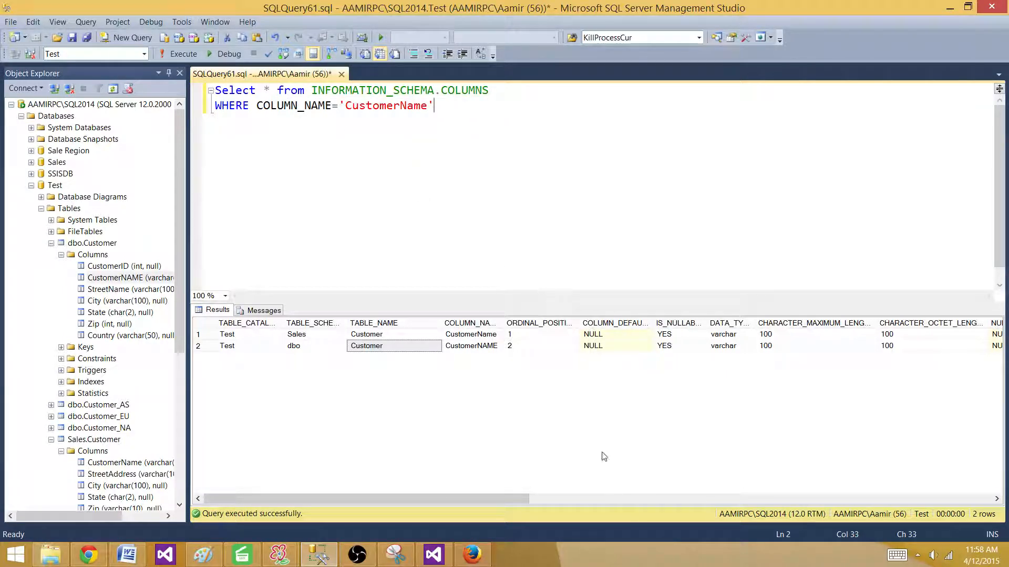
pyautogui.moveTo(666, 340)
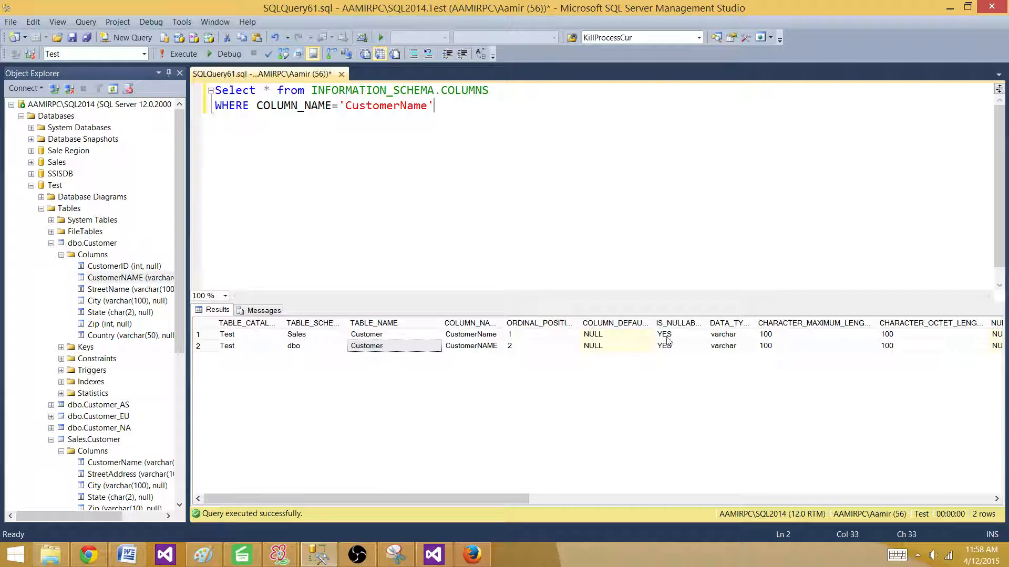
pyautogui.click(679, 346)
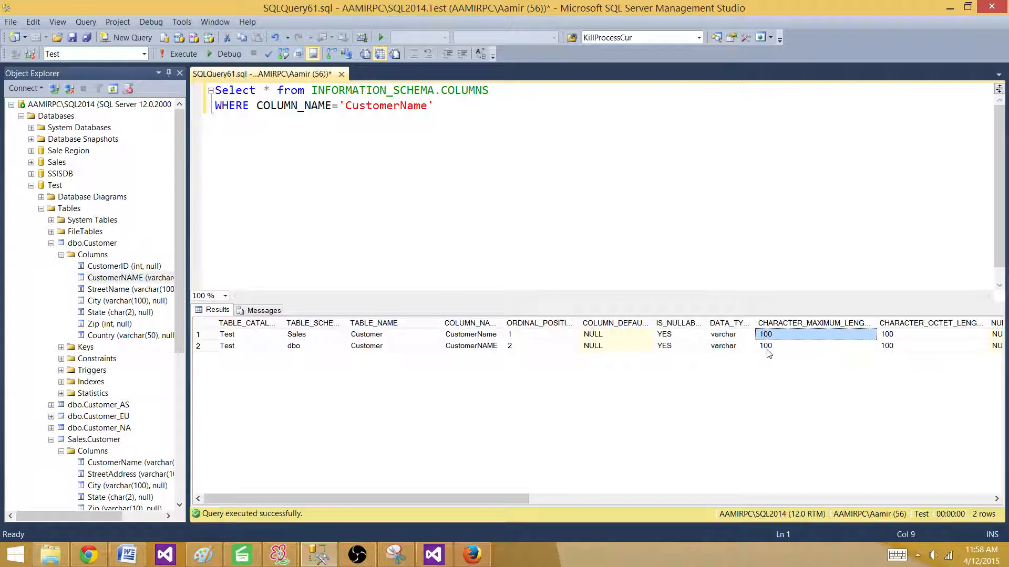
pyautogui.hscroll(3)
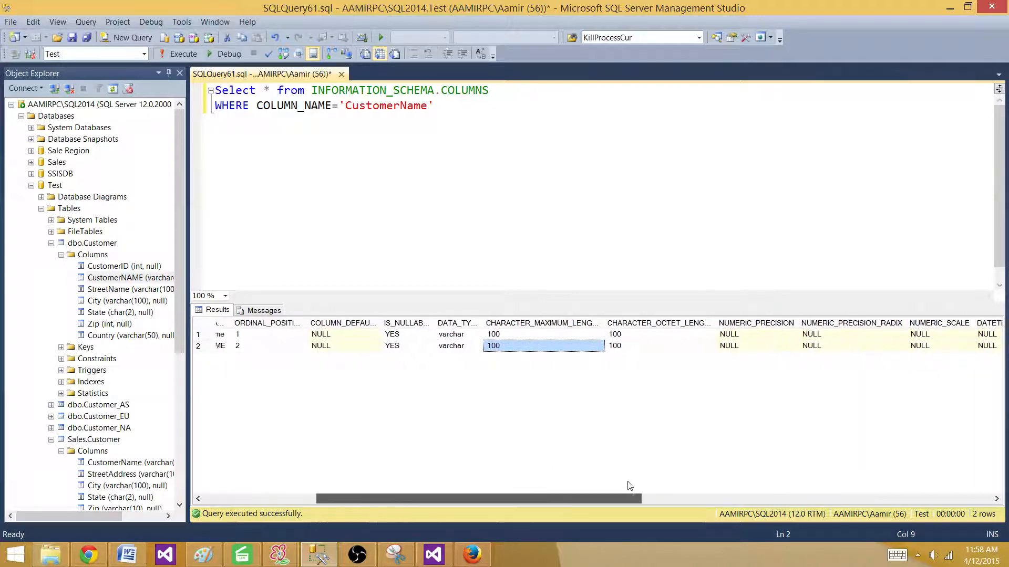
pyautogui.hscroll(3)
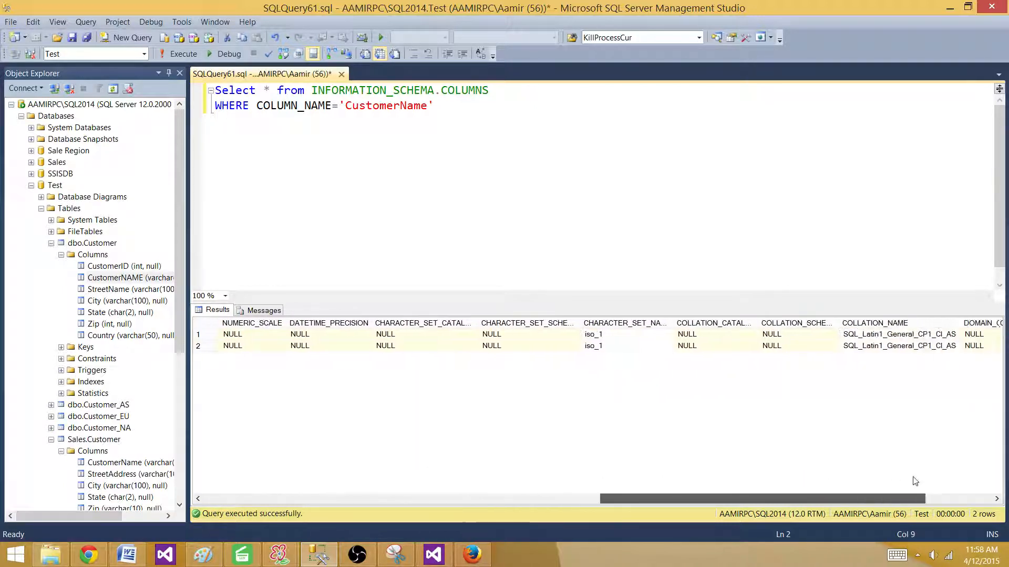
pyautogui.hscroll(3)
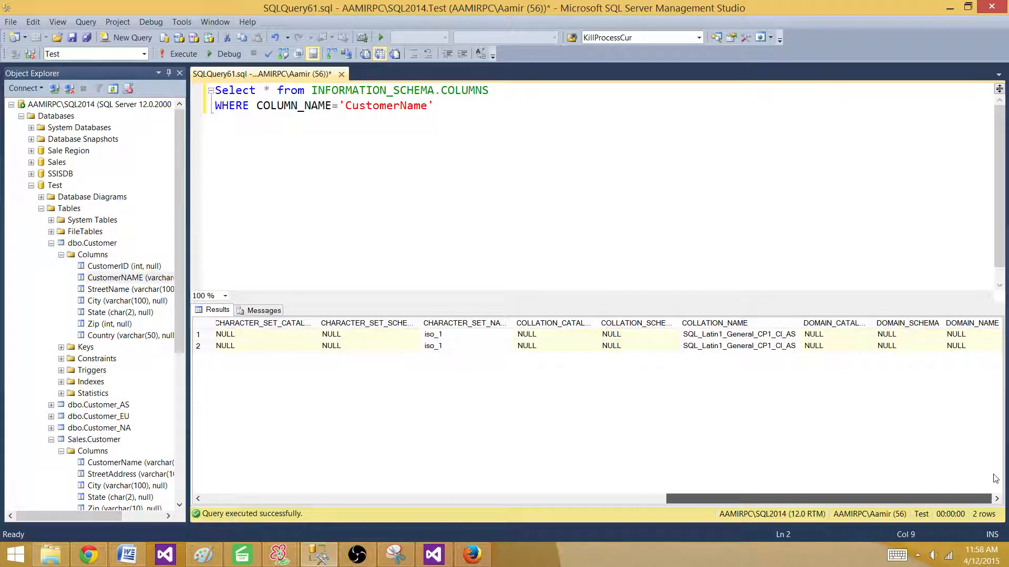